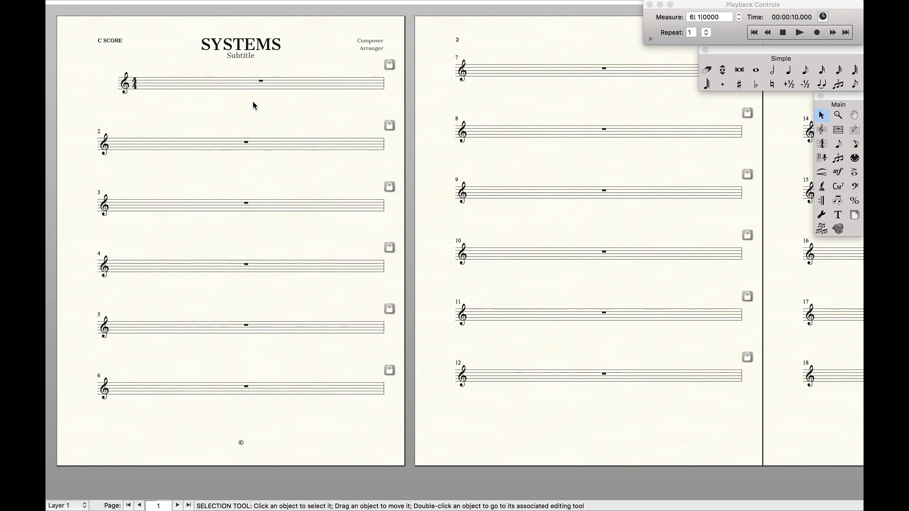
mouse_move(265, 127)
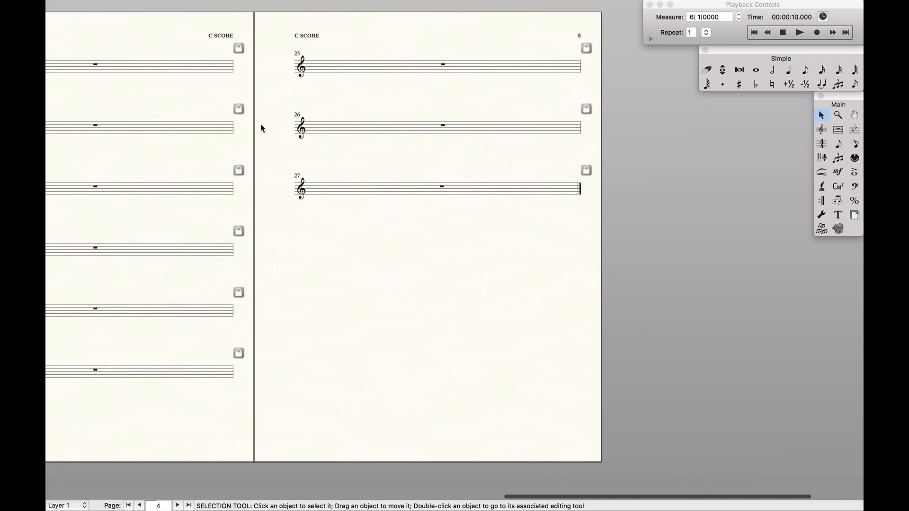
mouse_move(583, 179)
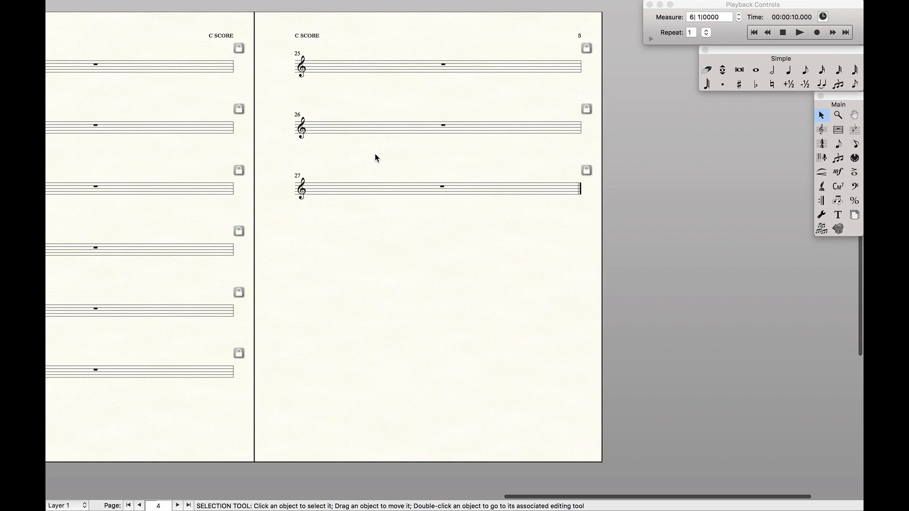
Apply Space Systems Evenly to All Pages with 6 systems placed on each page
scroll("left", 3)
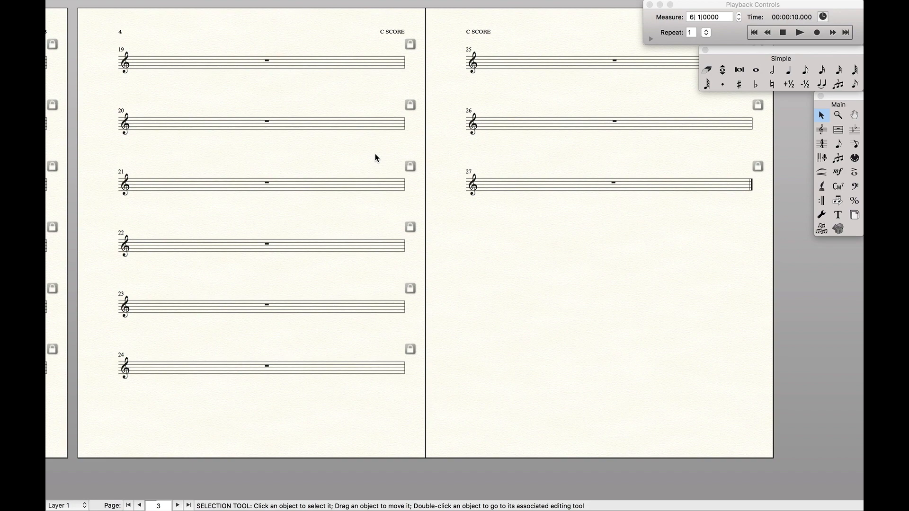
left_click(129, 505)
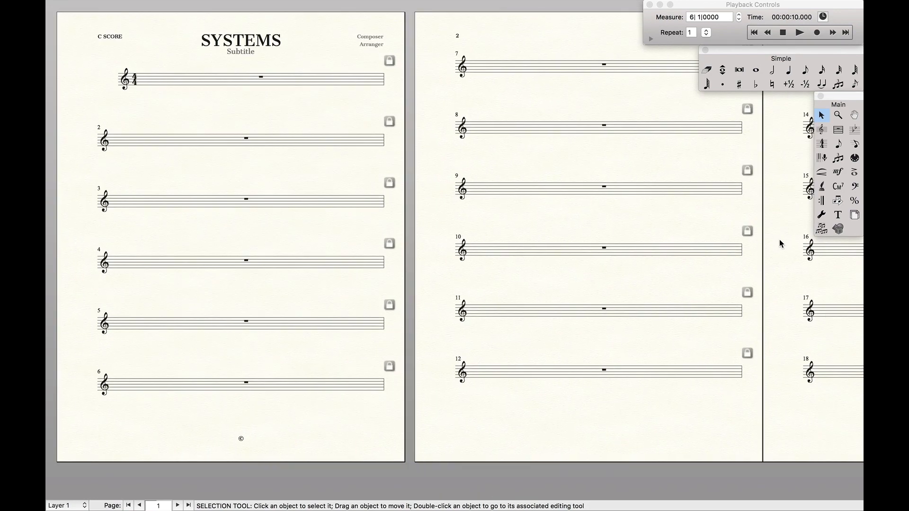
left_click(854, 214)
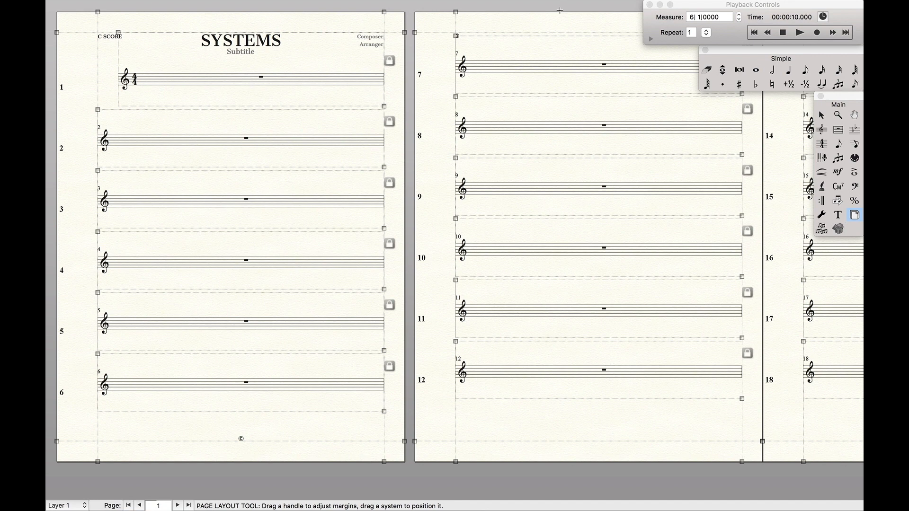
left_click(416, 6)
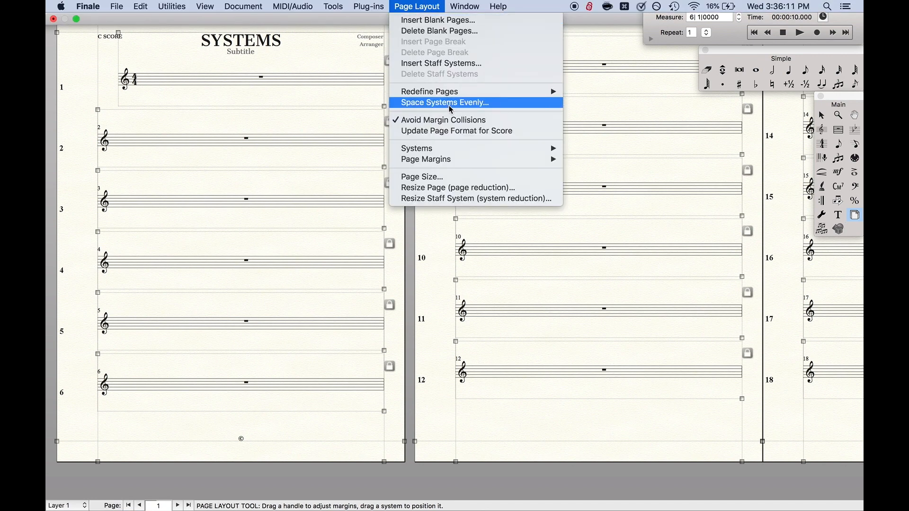
mouse_move(434, 106)
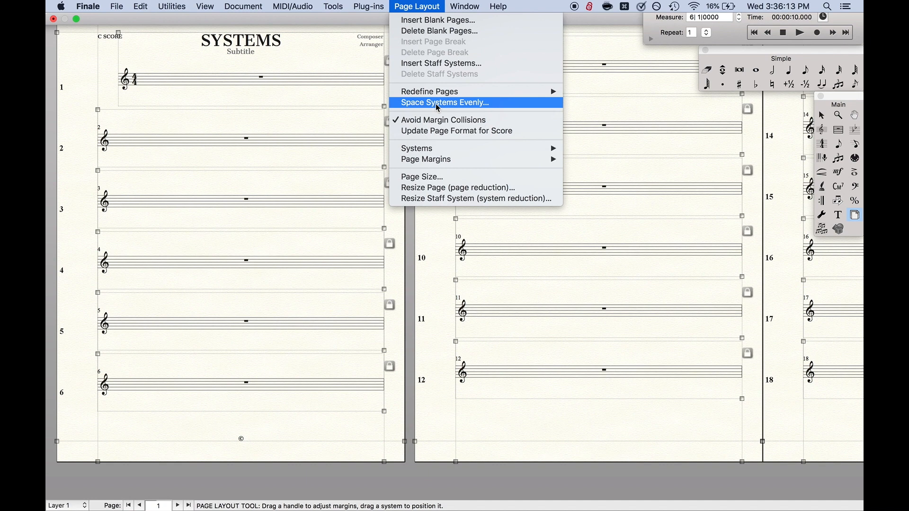
left_click(443, 102)
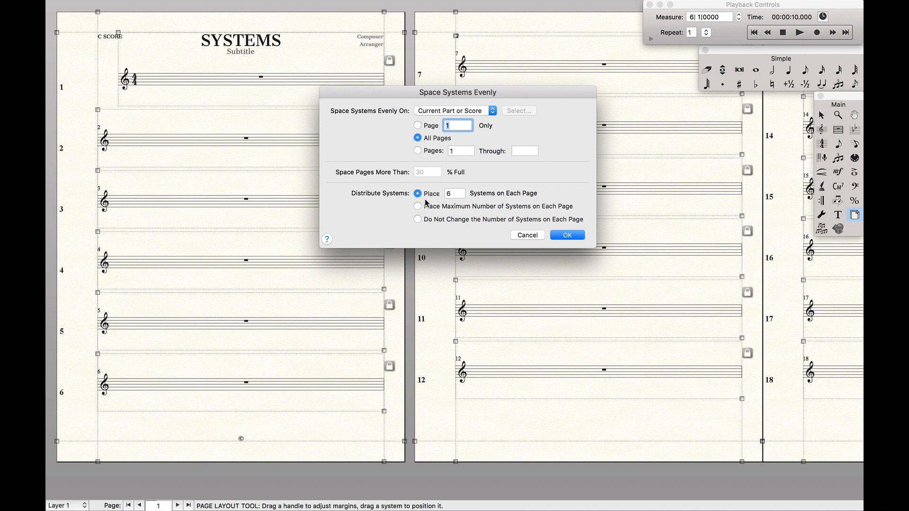
mouse_move(470, 199)
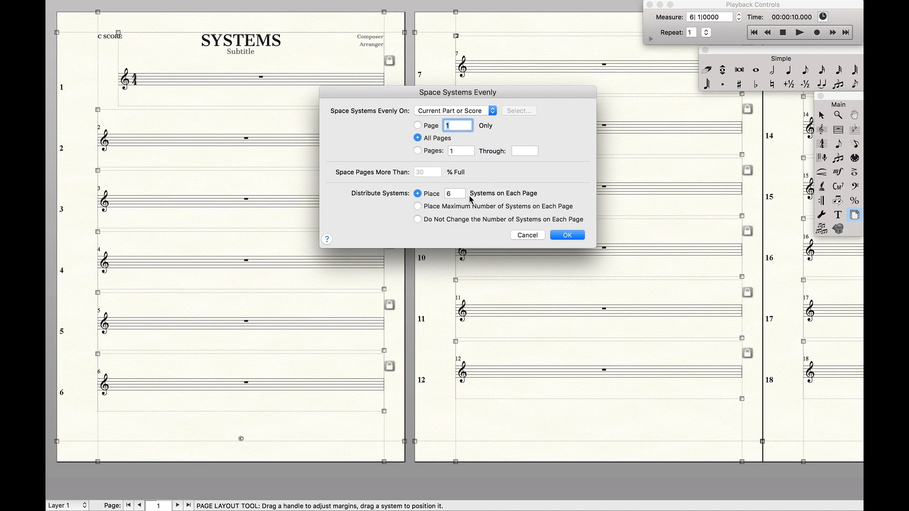
left_click(567, 235)
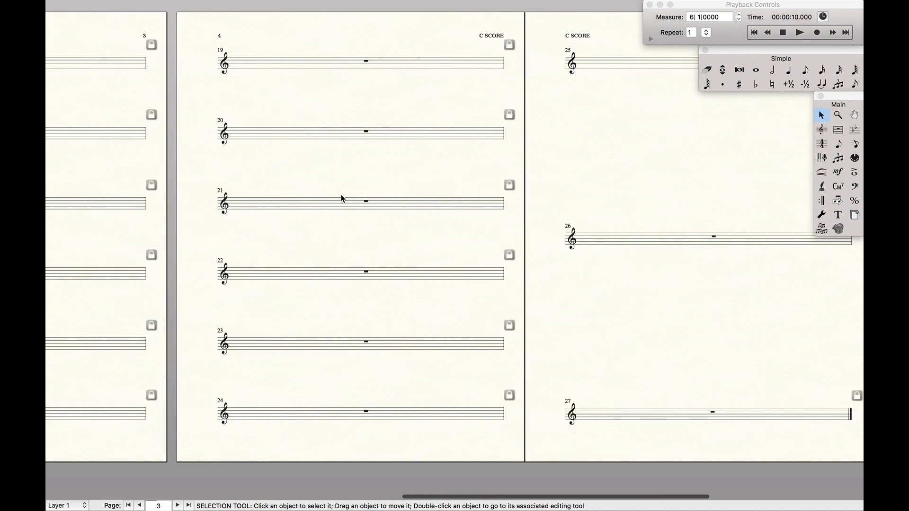
Browse back through the pages to the first page to check the spacing
left_click(178, 505)
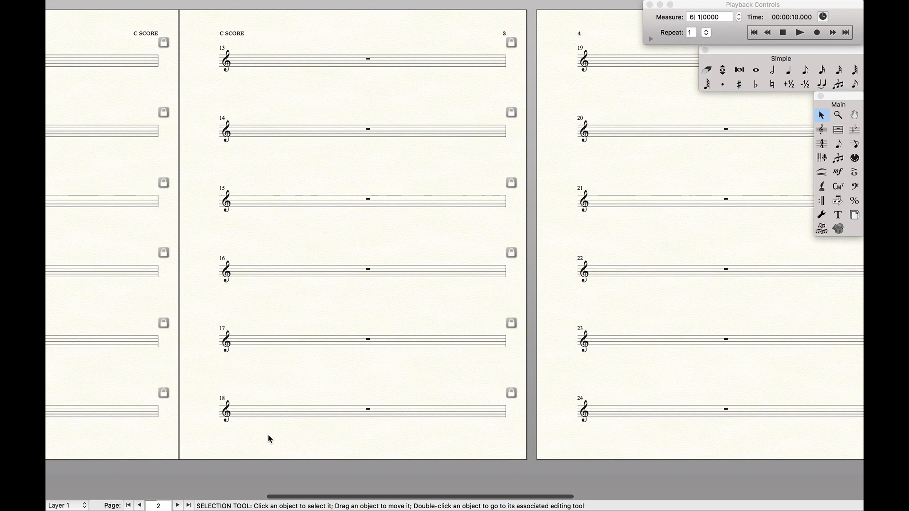
left_click(129, 505)
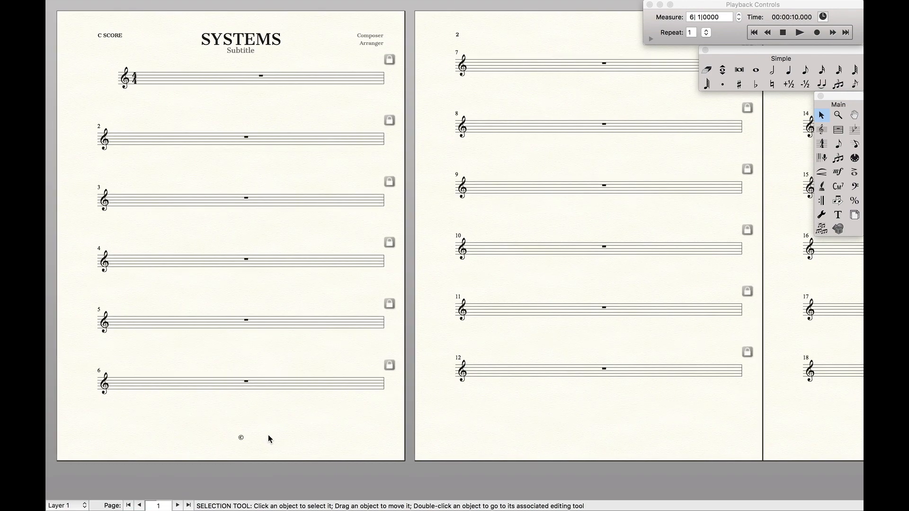
left_click(368, 6)
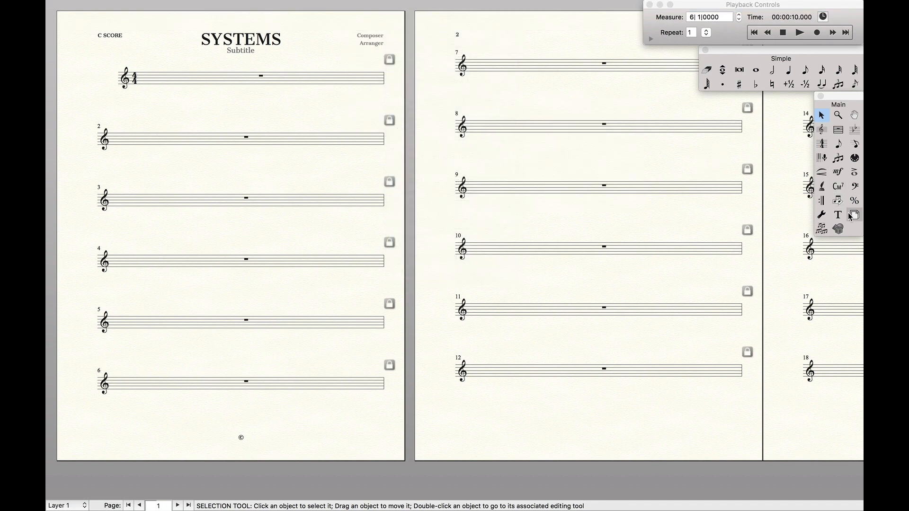
left_click(416, 6)
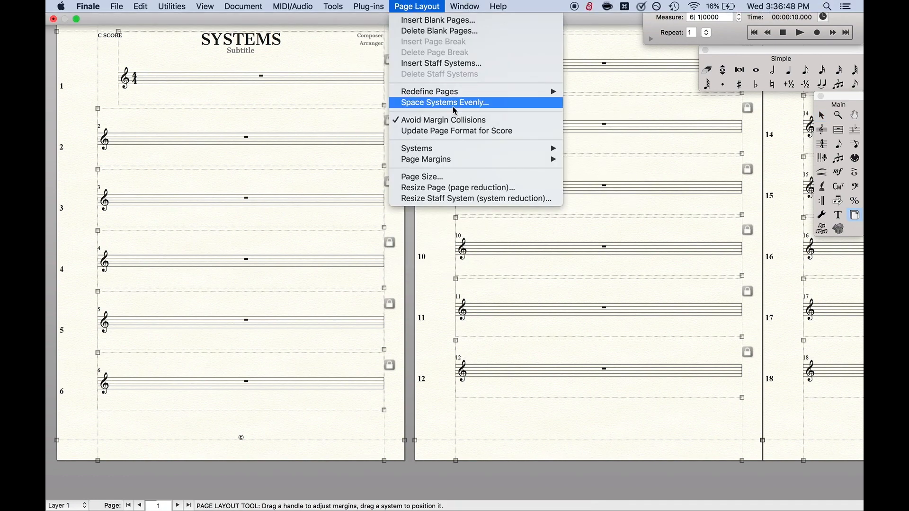
left_click(444, 103)
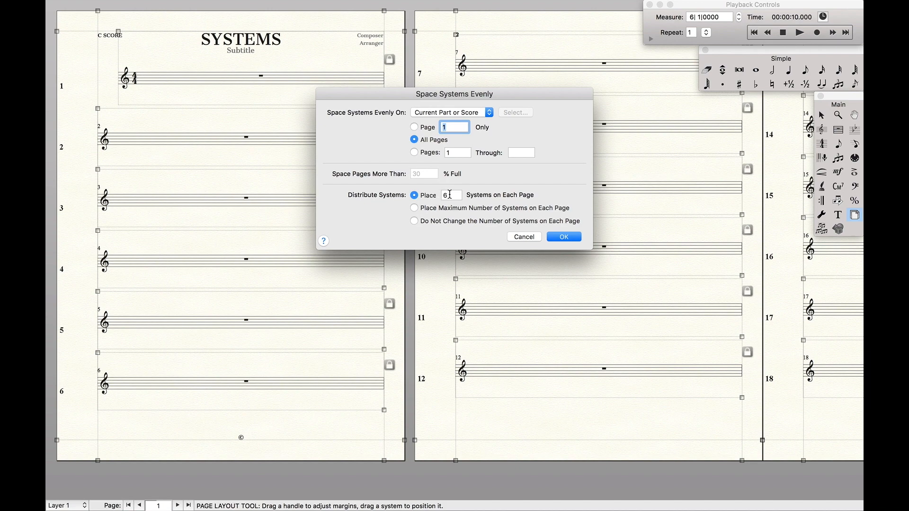
left_click(563, 236)
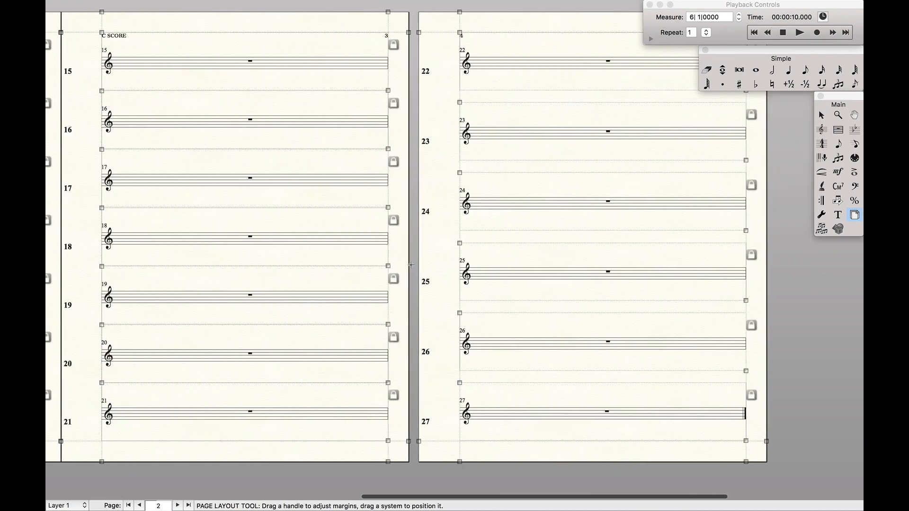
left_click(180, 506)
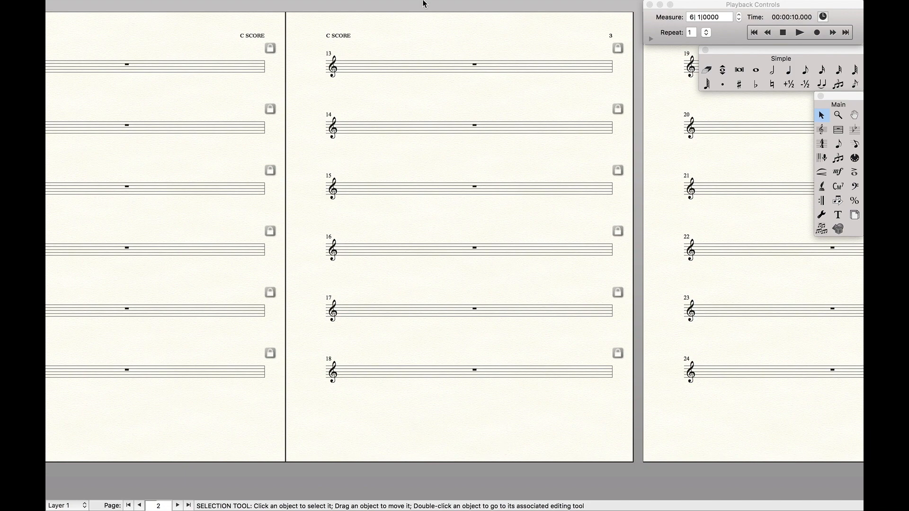
Apply Space Systems Evenly with Place Maximum Number of Systems on Each Page
left_click(854, 215)
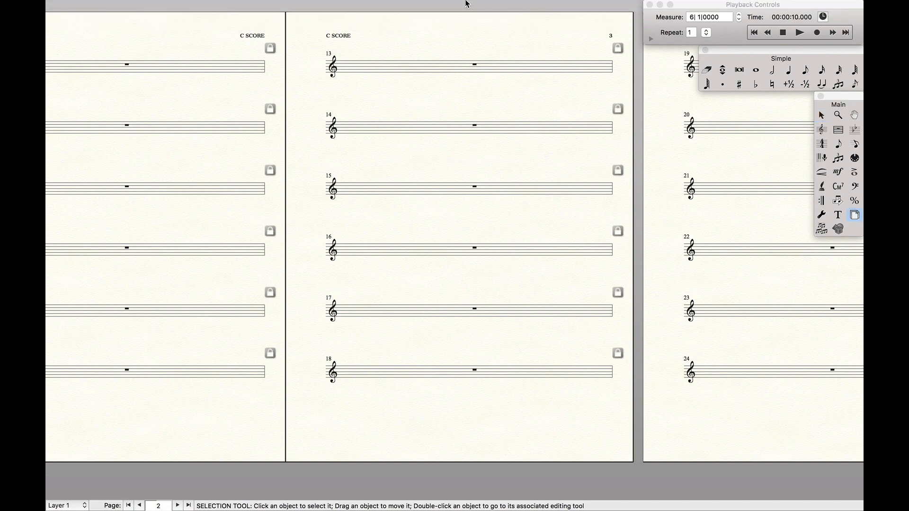
left_click(416, 6)
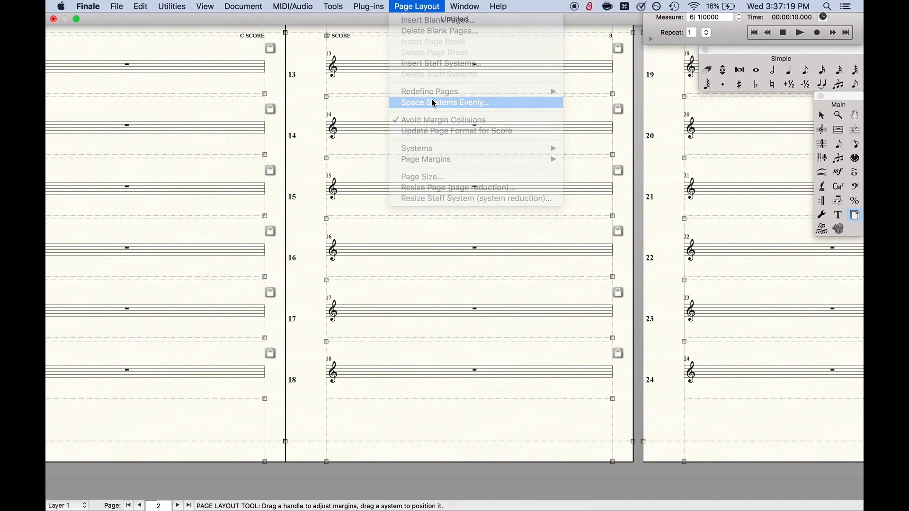
left_click(442, 103)
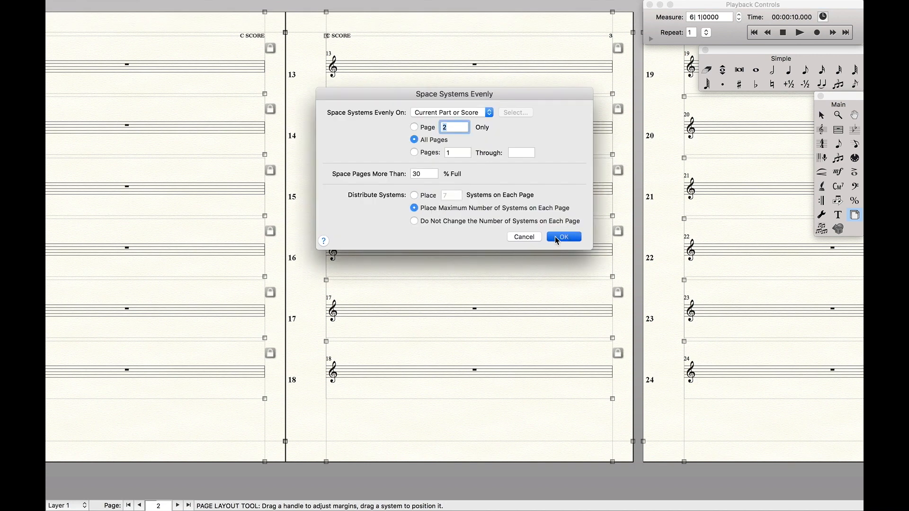
left_click(564, 237)
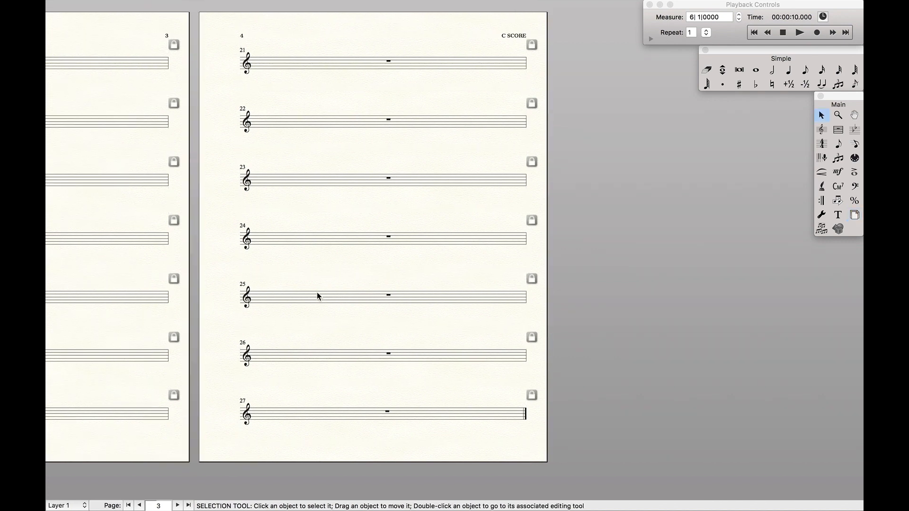
mouse_move(329, 248)
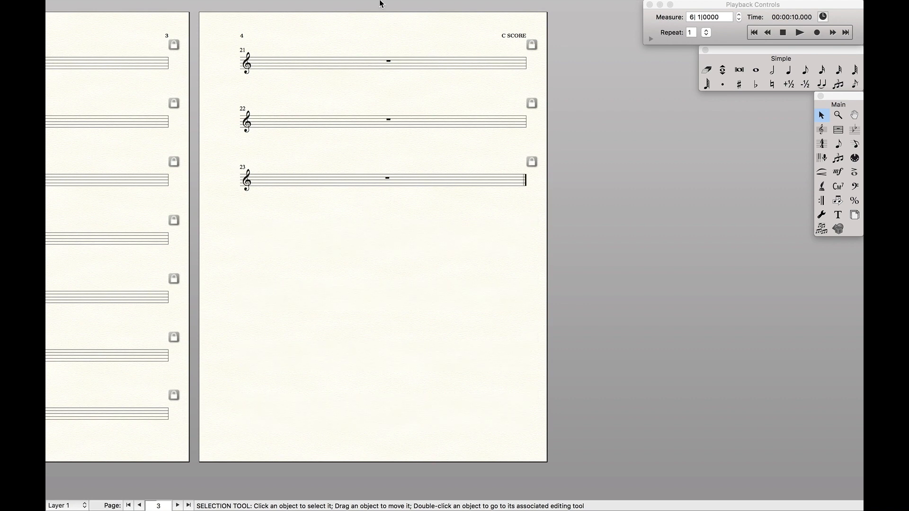
mouse_move(398, 236)
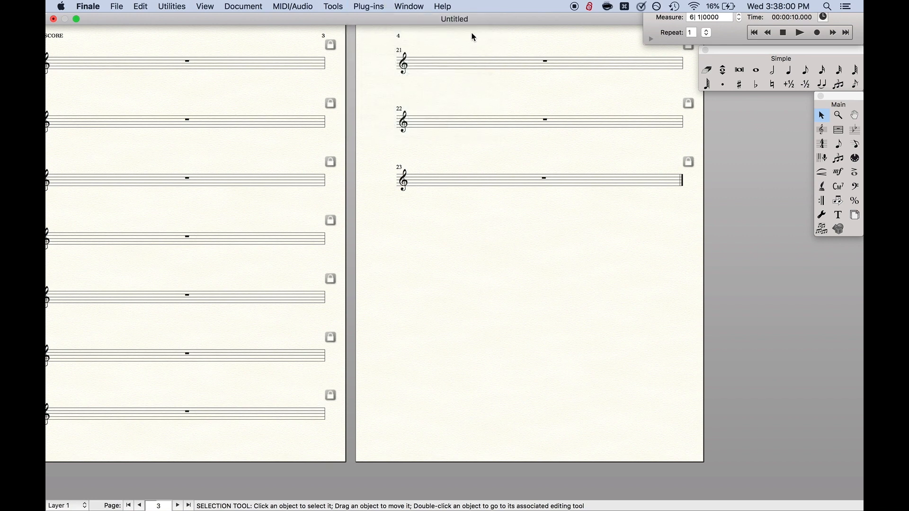
Apply Space Systems Evenly to All Pages with the count set back to 6 per page
left_click(854, 214)
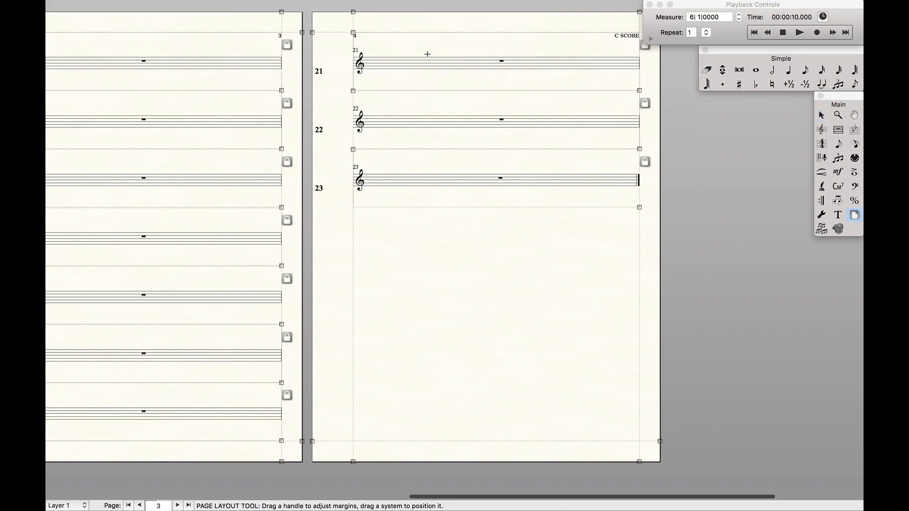
left_click(415, 5)
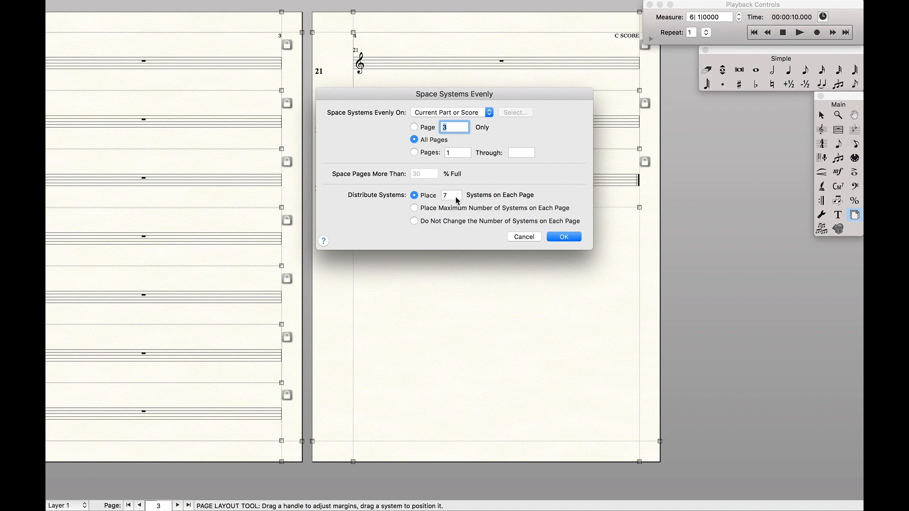
left_click(451, 195)
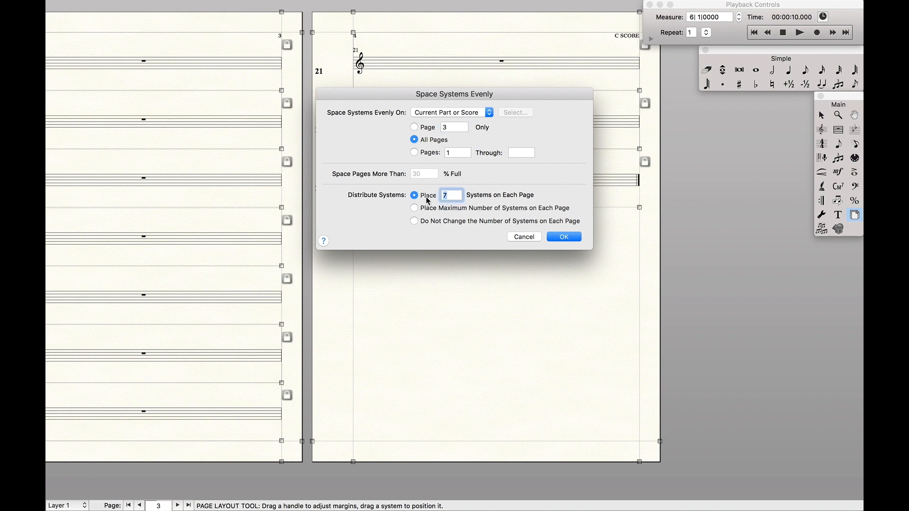
type("6")
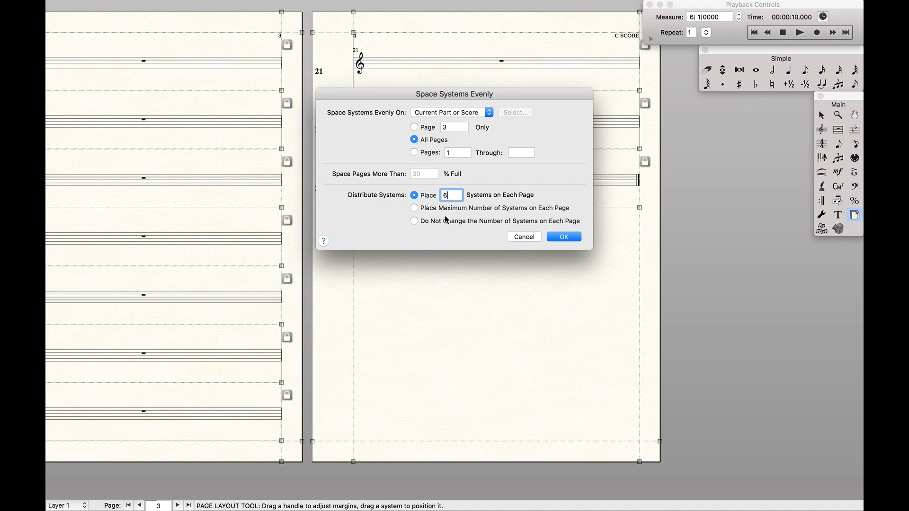
left_click(564, 236)
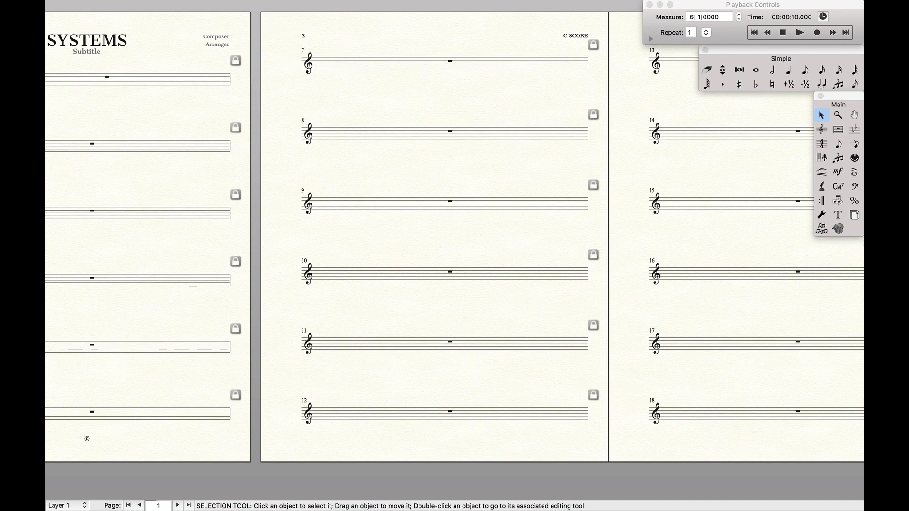
left_click(854, 214)
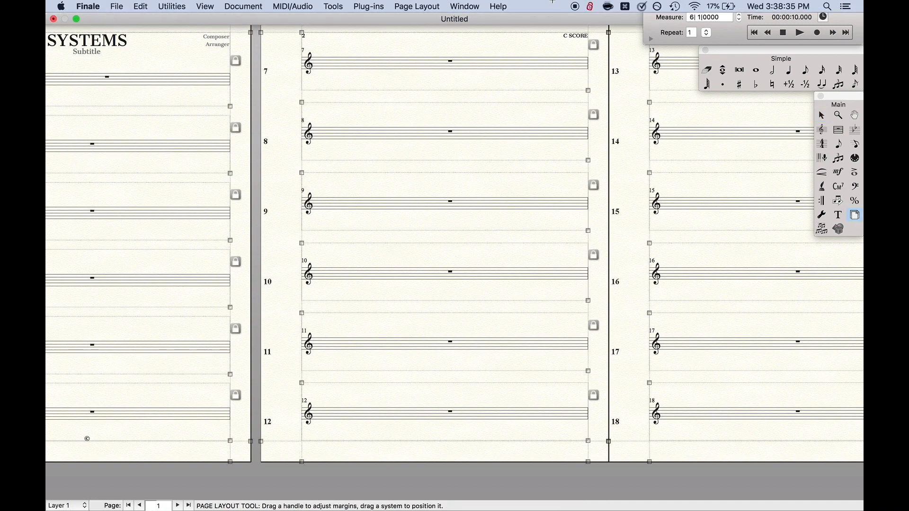
left_click(416, 6)
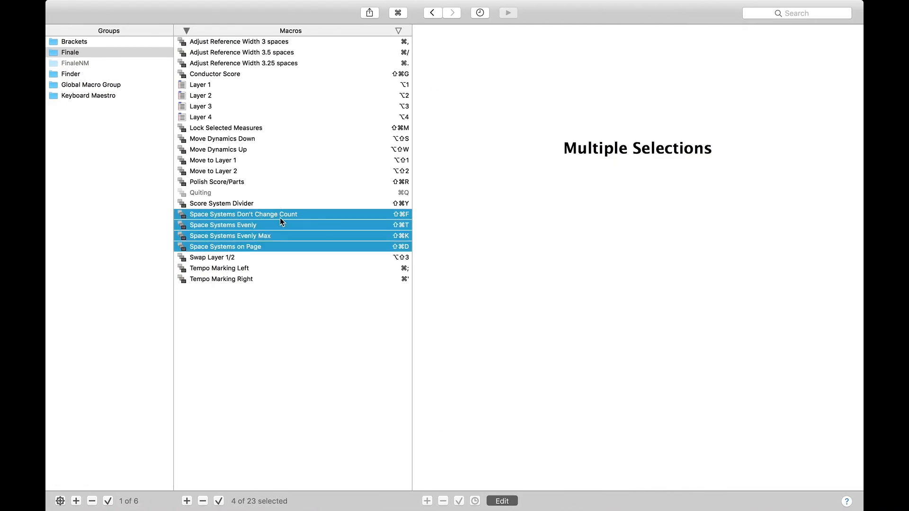
Select the Space Systems Don't Change Count macro in the Finale group to show its actions
left_click(264, 218)
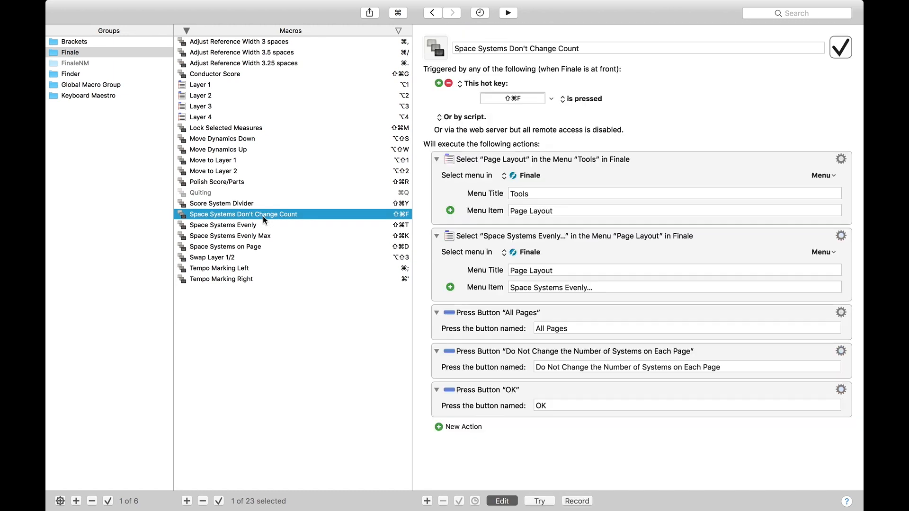
mouse_move(223, 220)
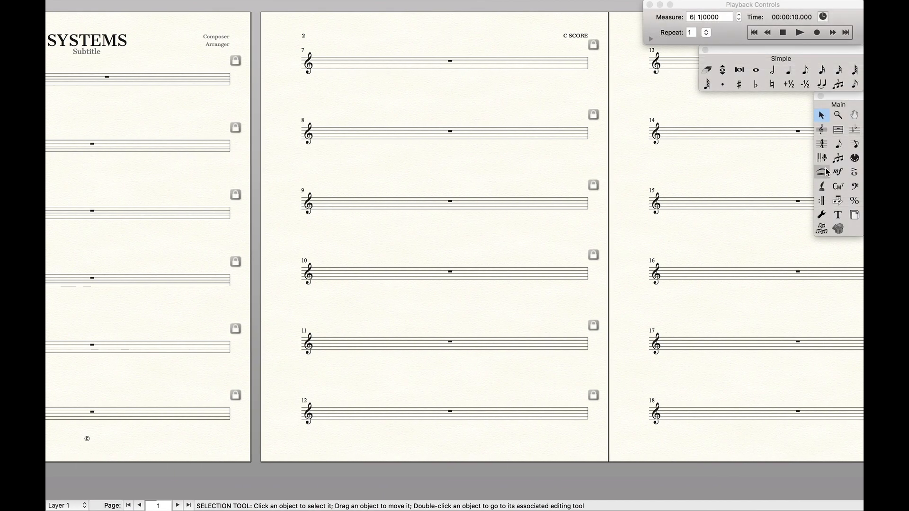
Apply Space Systems Evenly to All Pages with 8 systems placed on each page
left_click(854, 214)
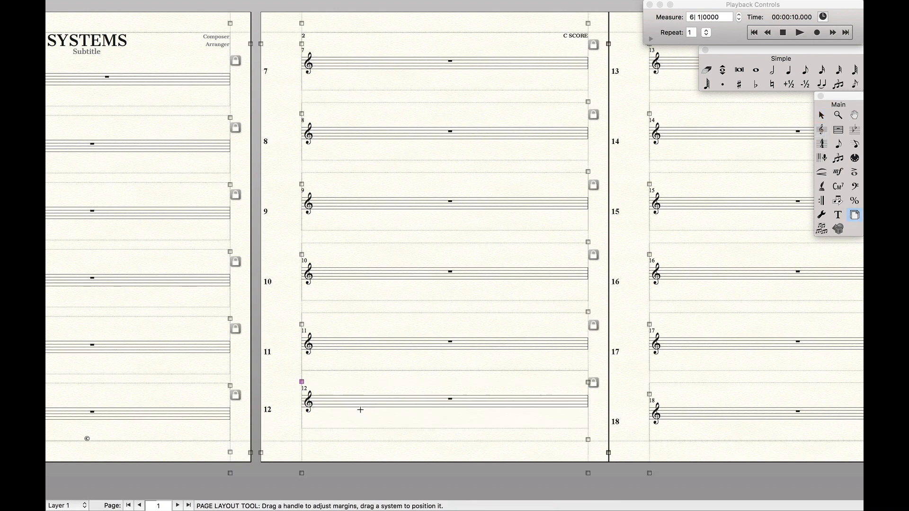
left_click(822, 115)
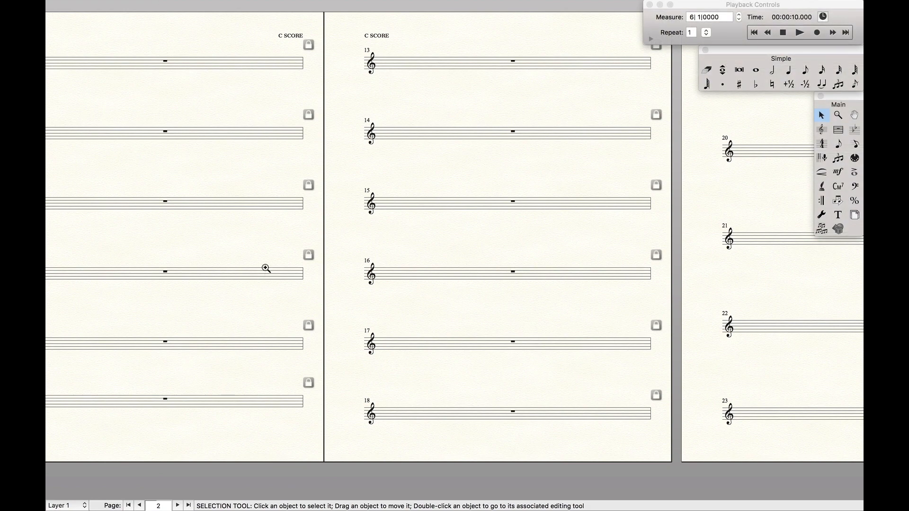
left_click(854, 215)
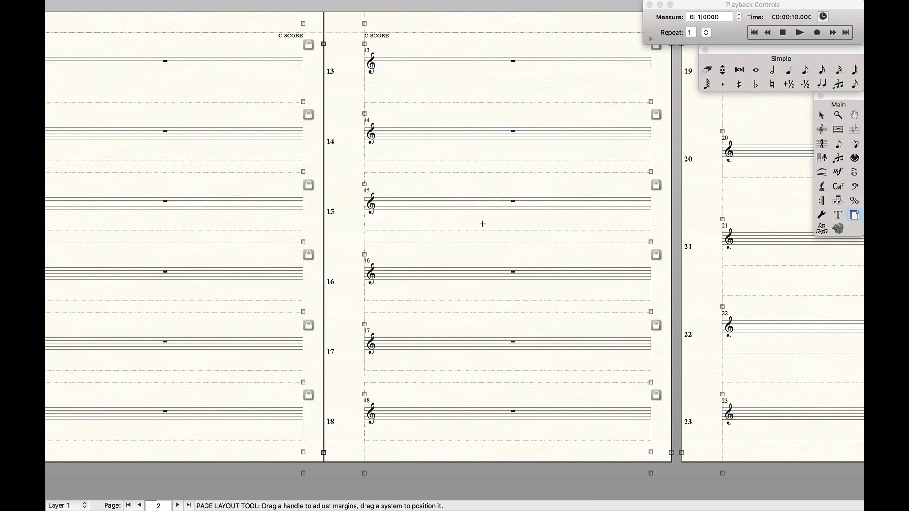
mouse_move(303, 269)
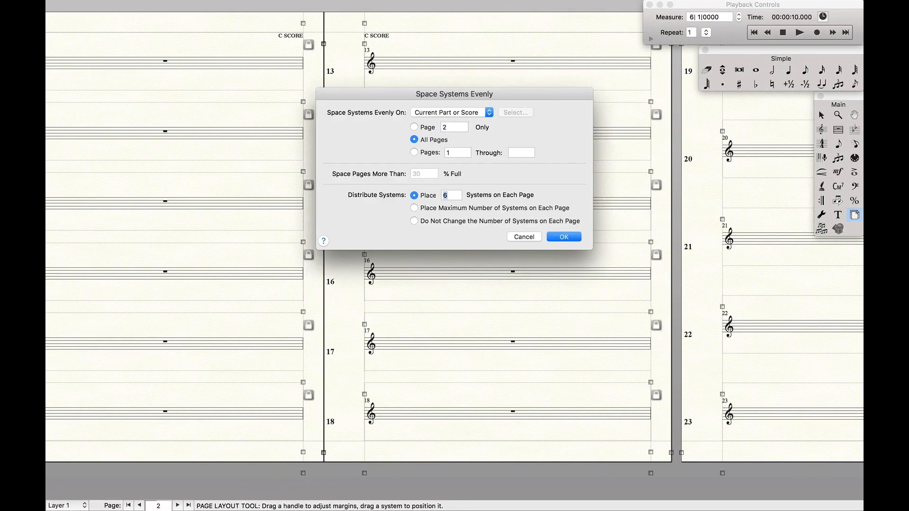
left_click(451, 195)
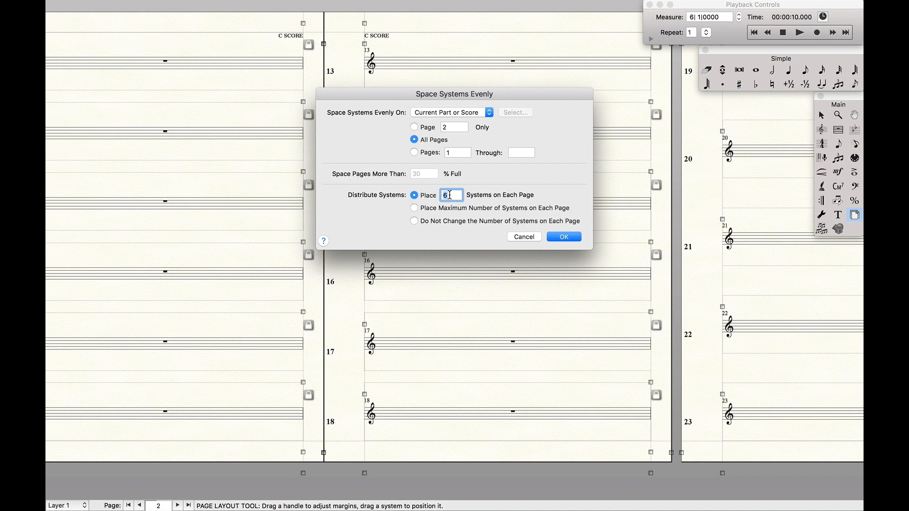
type("8")
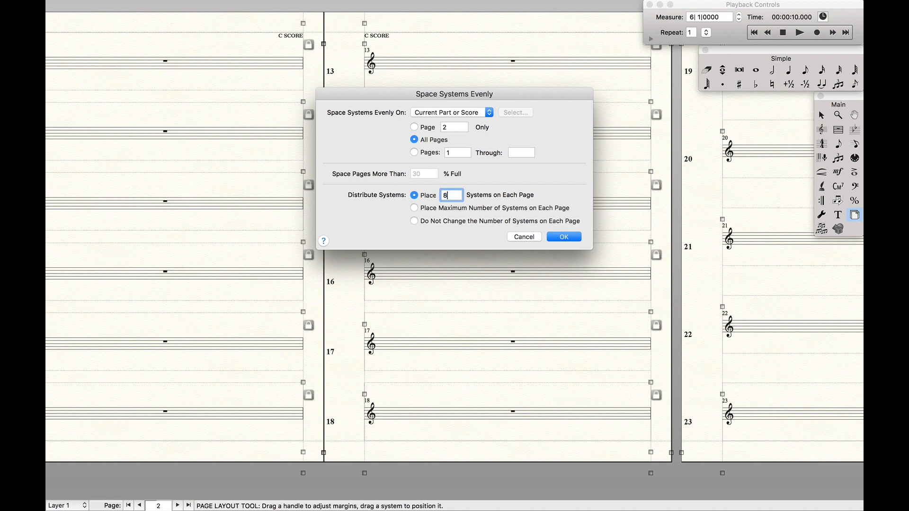
left_click(564, 237)
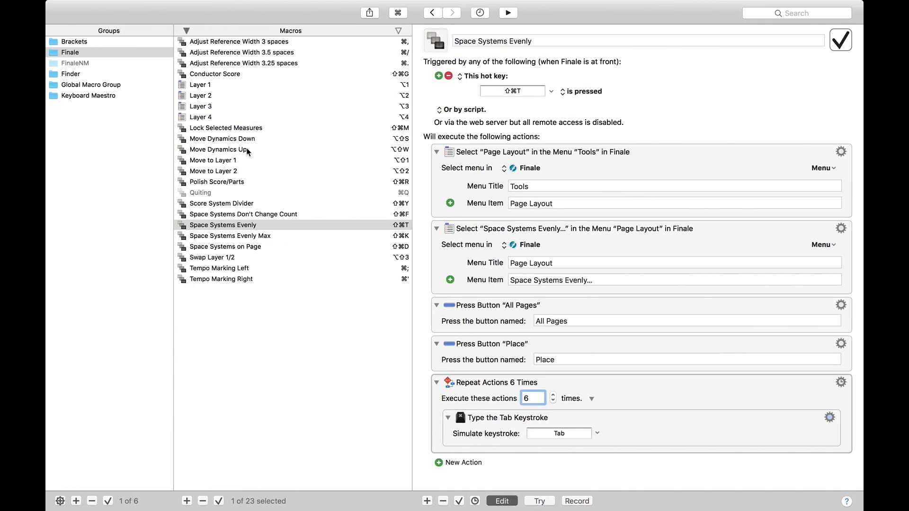
left_click(229, 235)
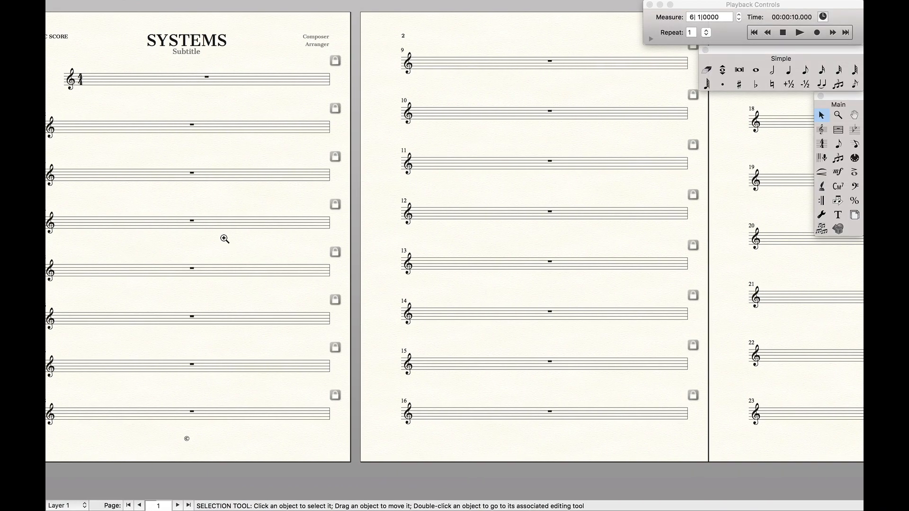
Apply Space Systems Evenly to Page 2 Only, placing 10 systems on it
left_click(854, 214)
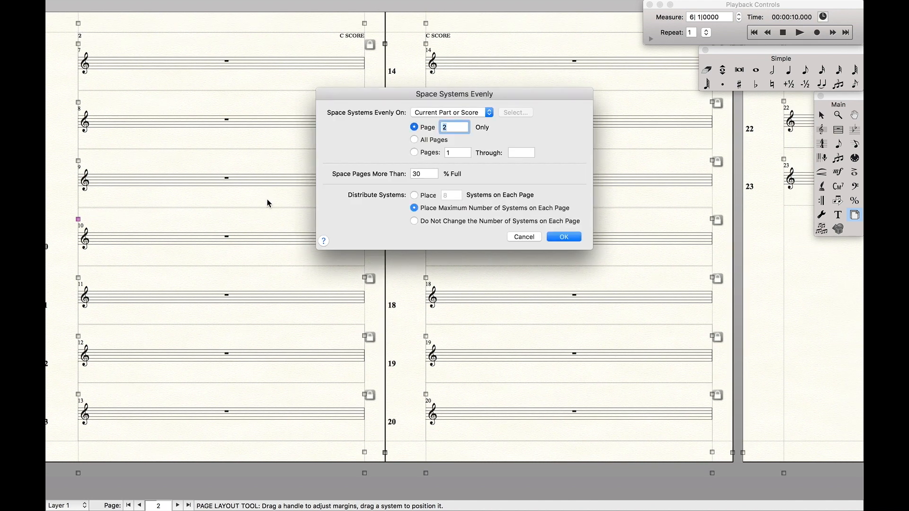
left_click(414, 195)
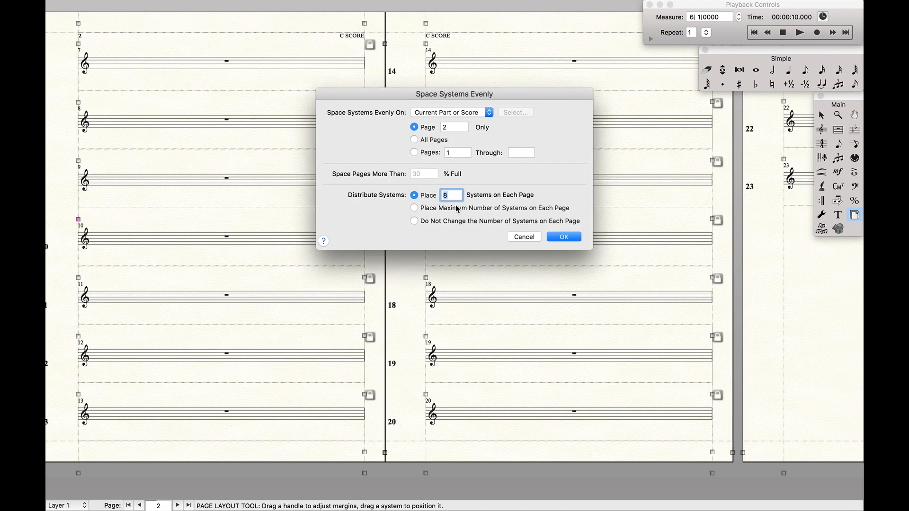
type("10")
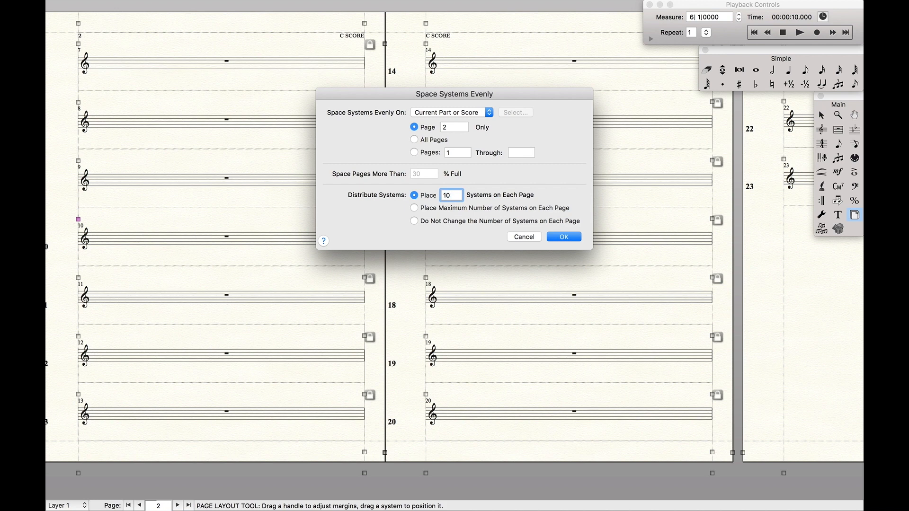
left_click(563, 237)
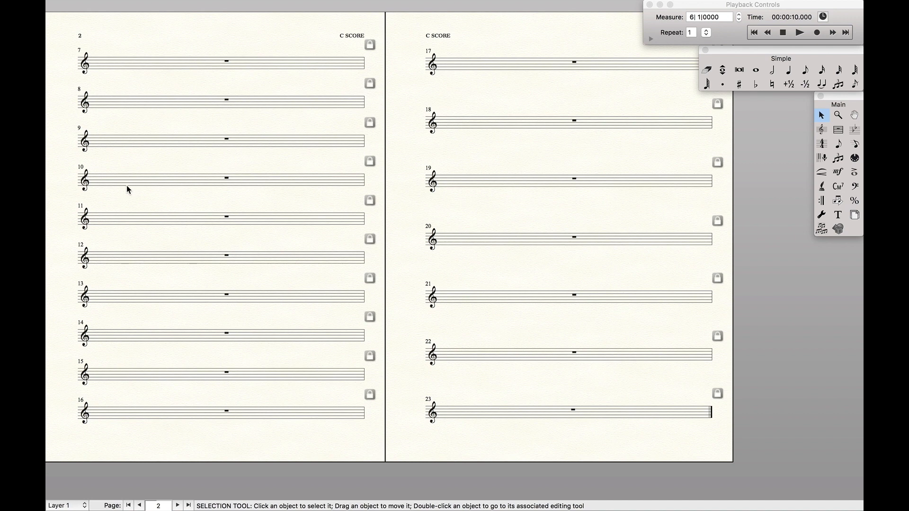
mouse_move(163, 169)
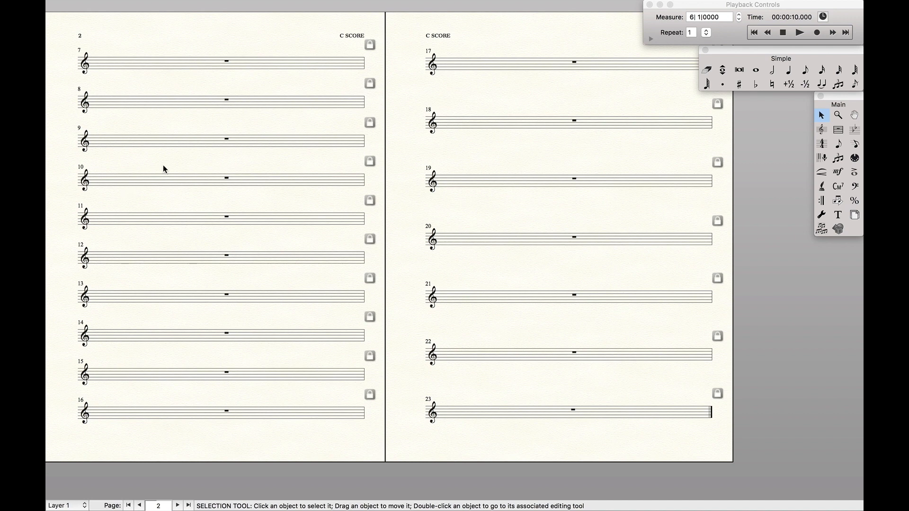